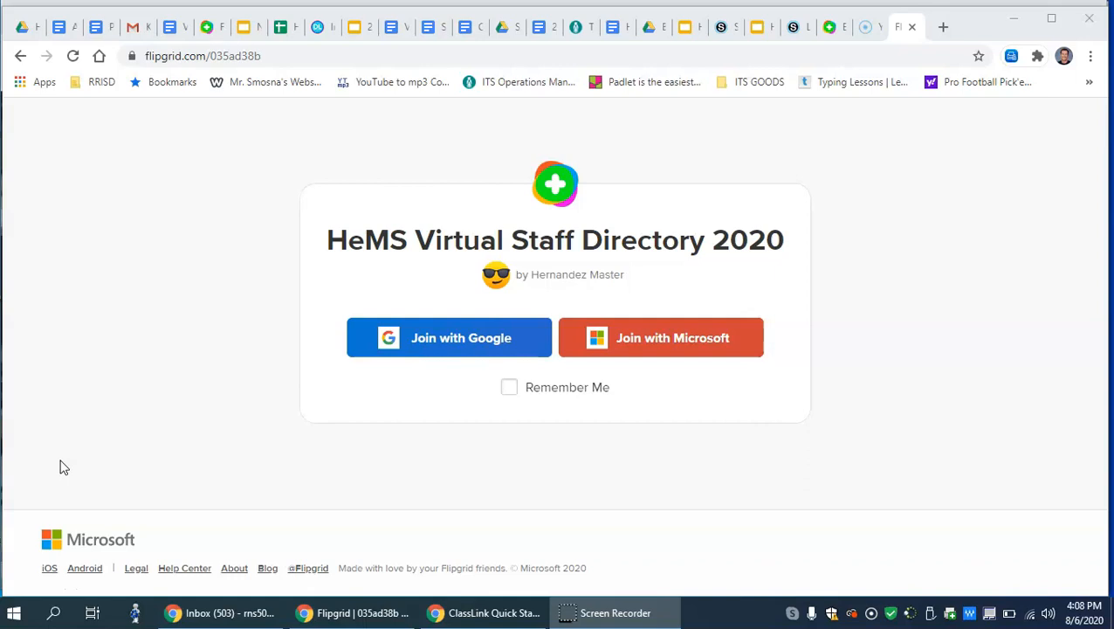
mouse_move(269, 293)
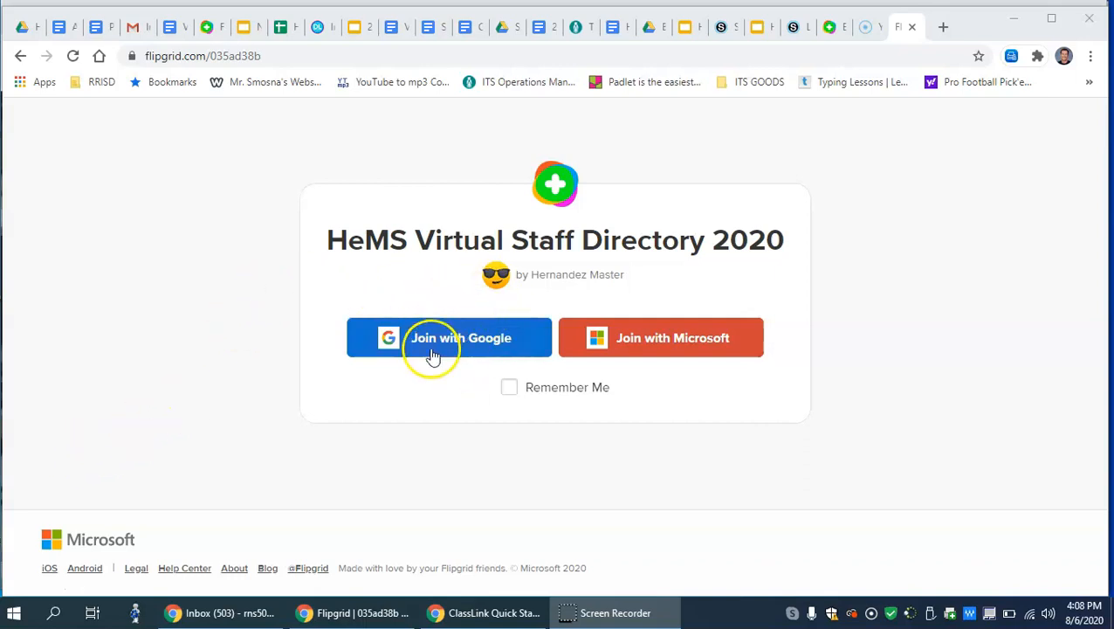
Step: Sign in with Google to reach the HeMS Virtual Staff Directory 2020 topic
click(449, 339)
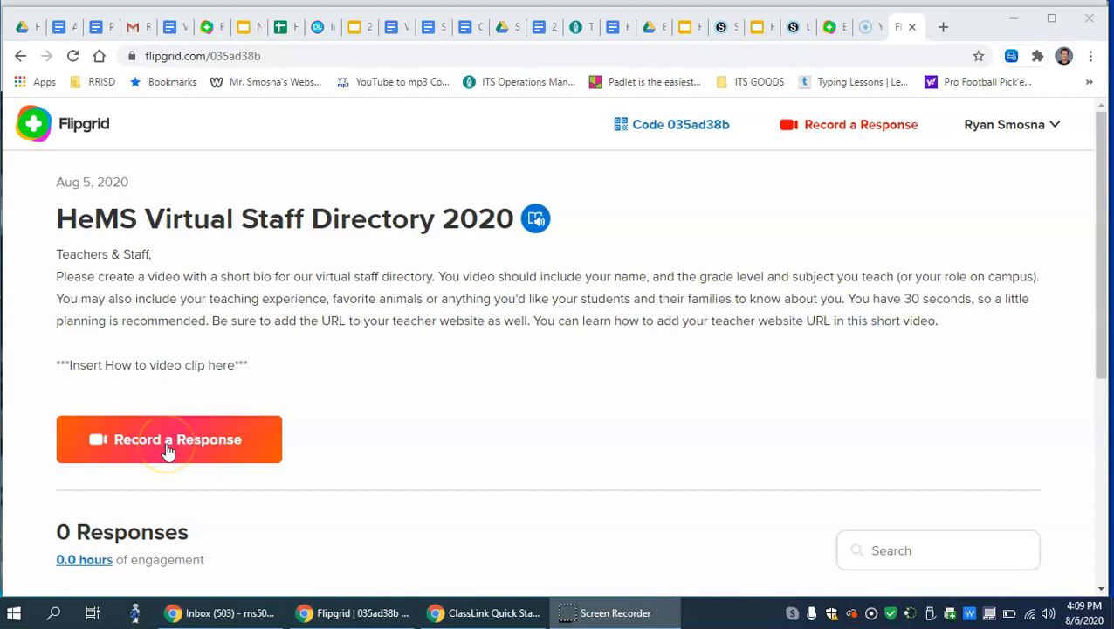
Step: Start a video response and allow microphone and camera access for the live preview
click(169, 440)
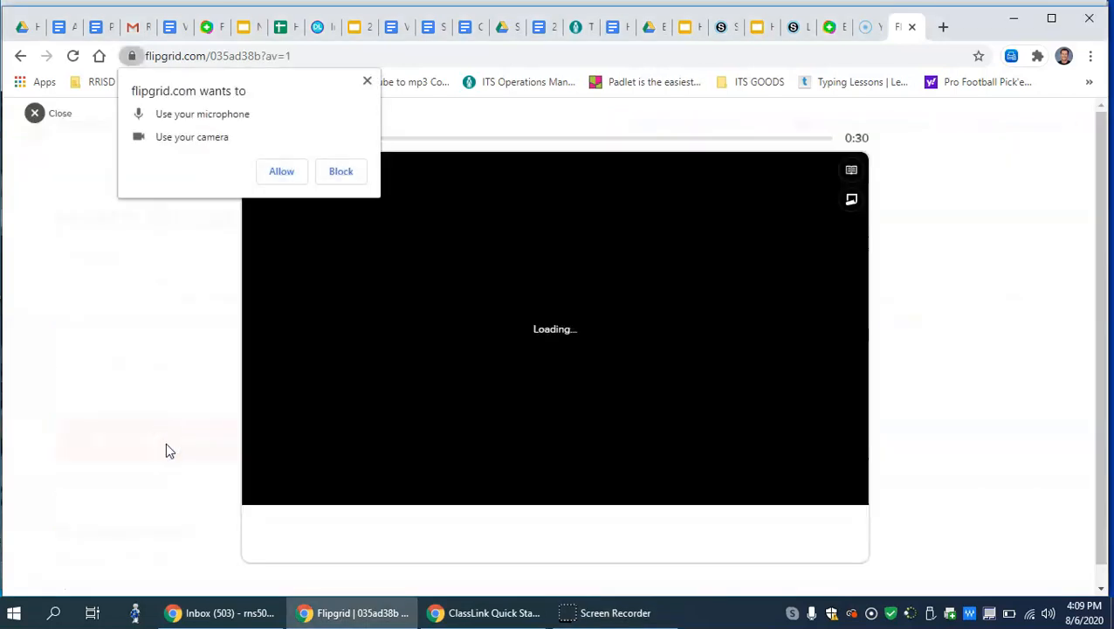
mouse_move(248, 148)
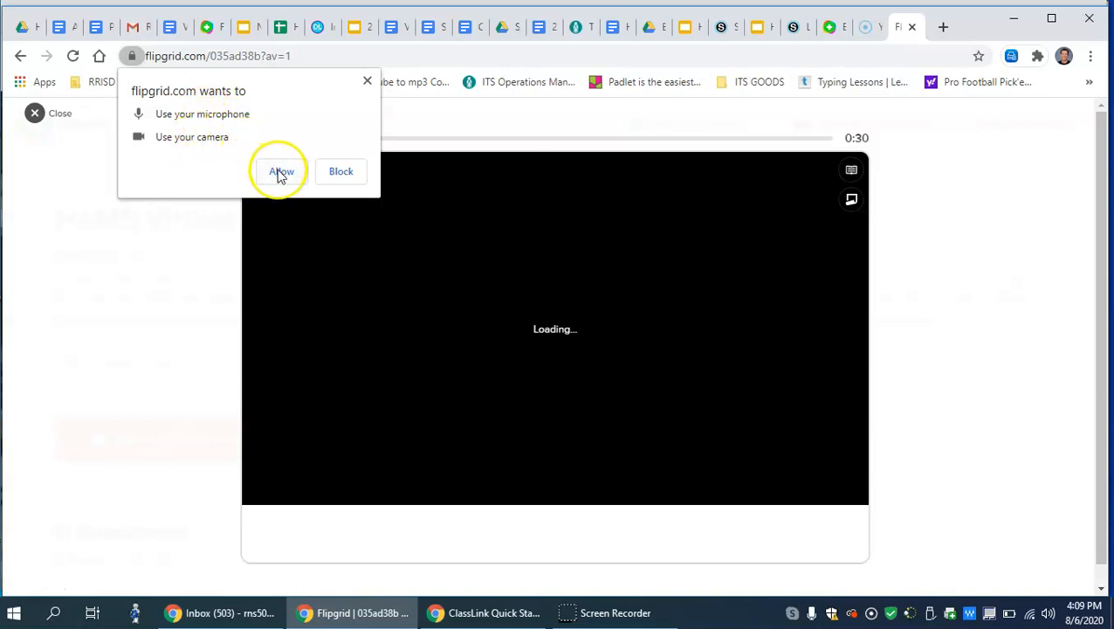
click(281, 171)
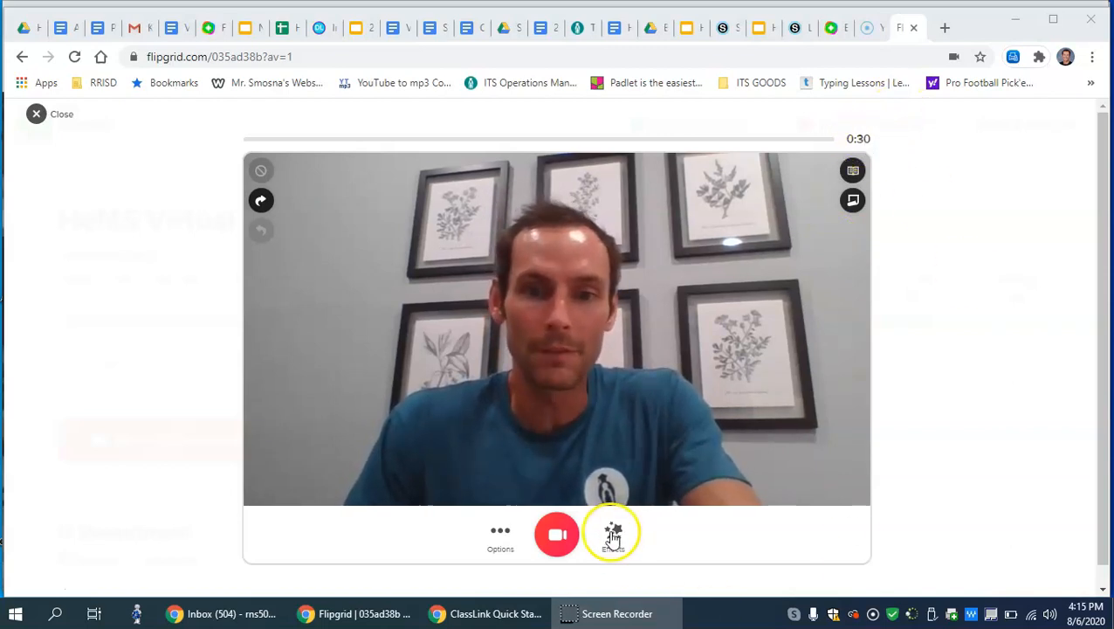
click(613, 535)
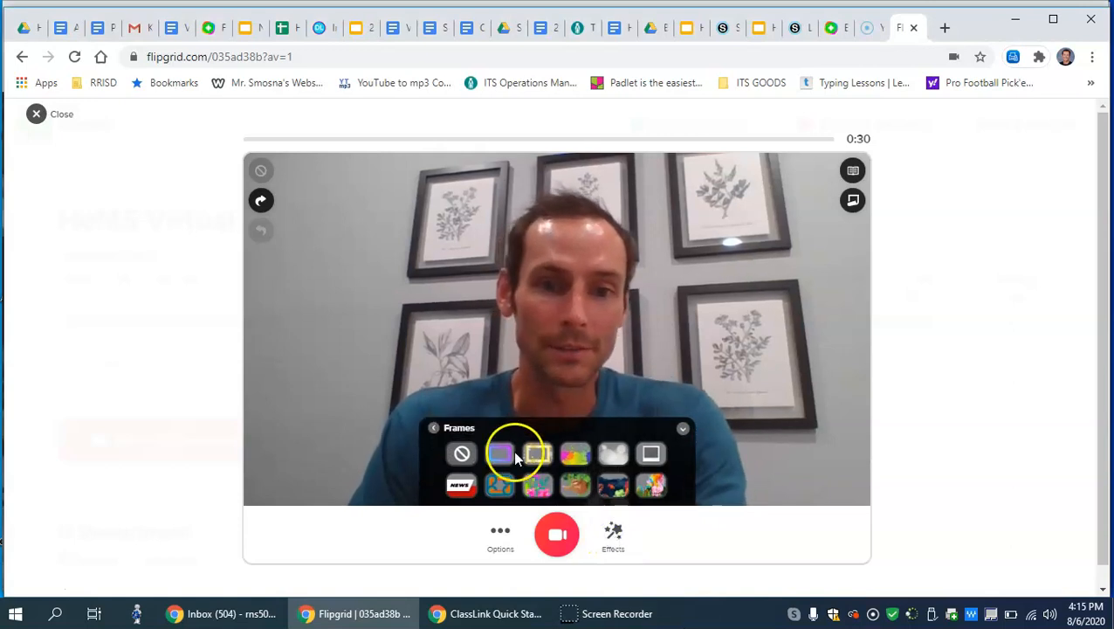
click(433, 428)
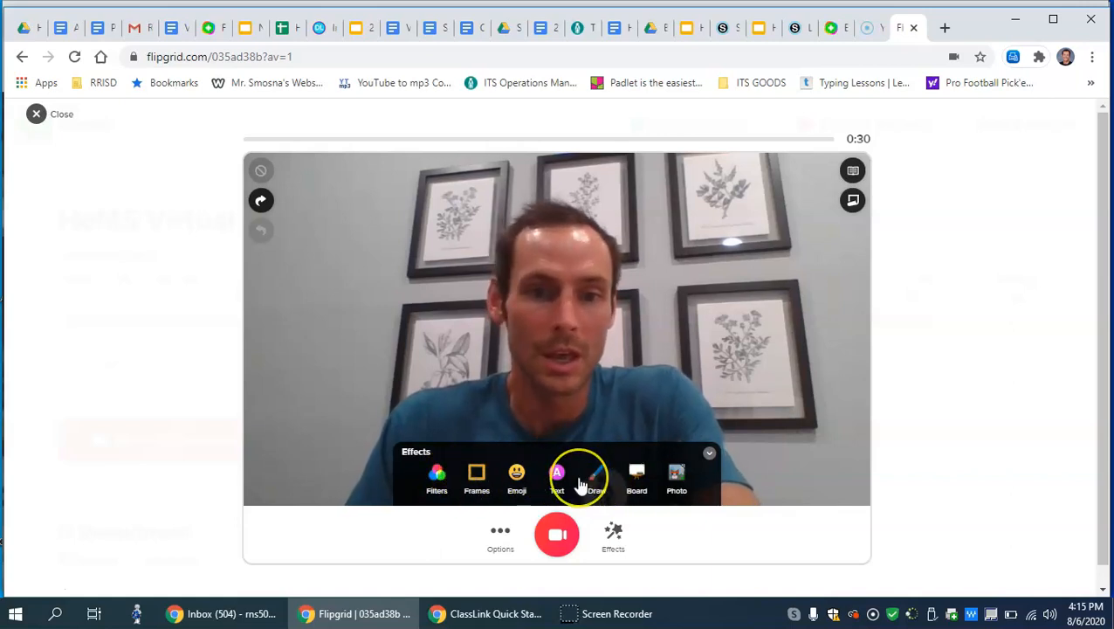
click(557, 475)
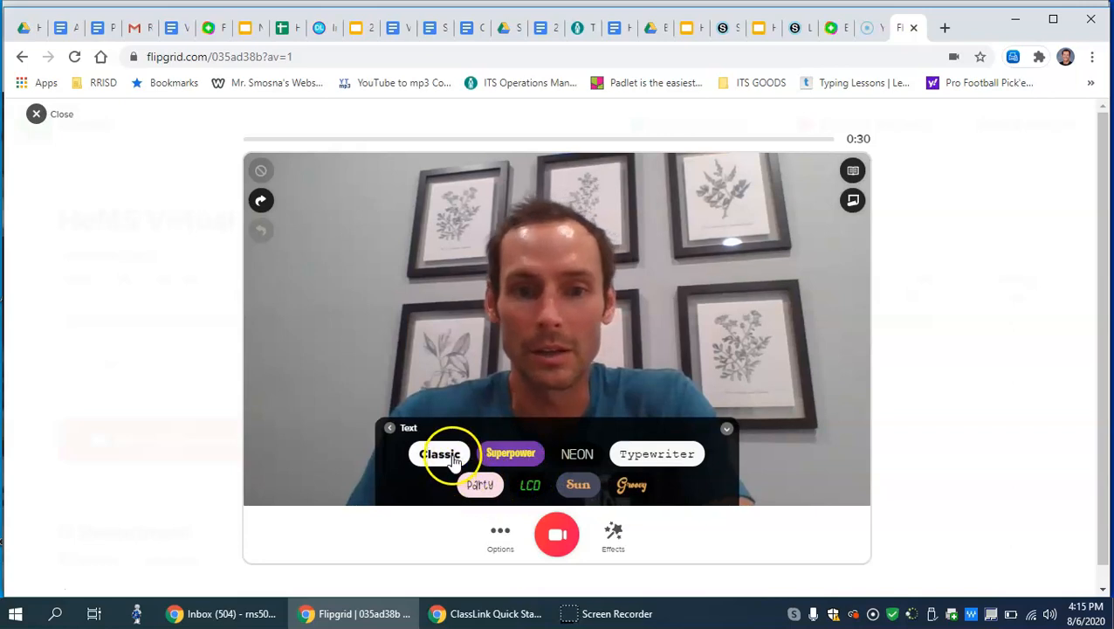
click(440, 454)
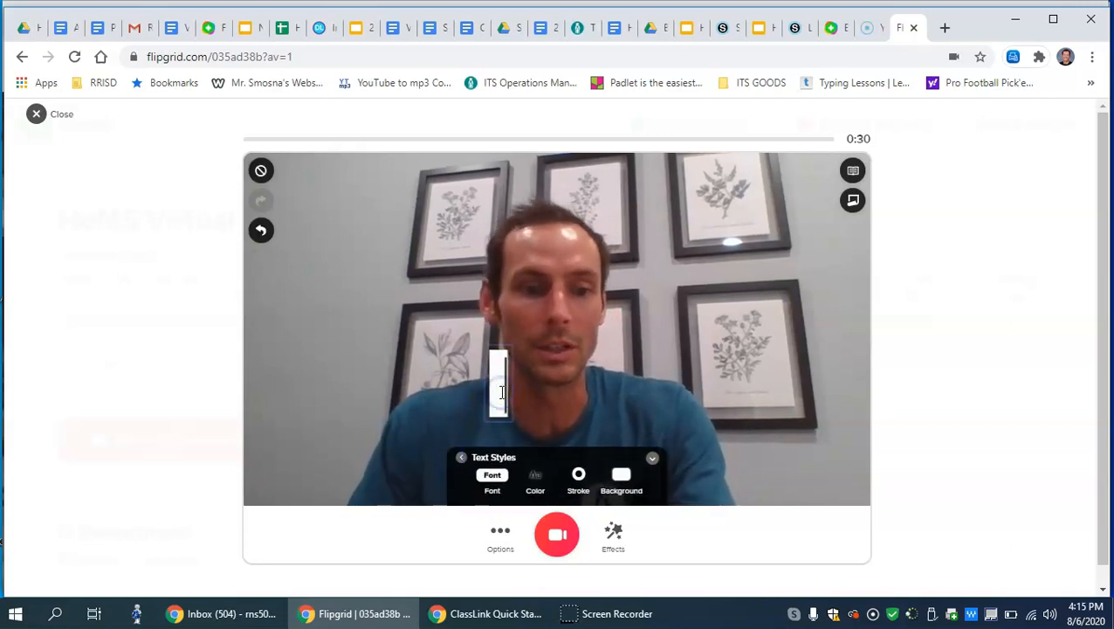
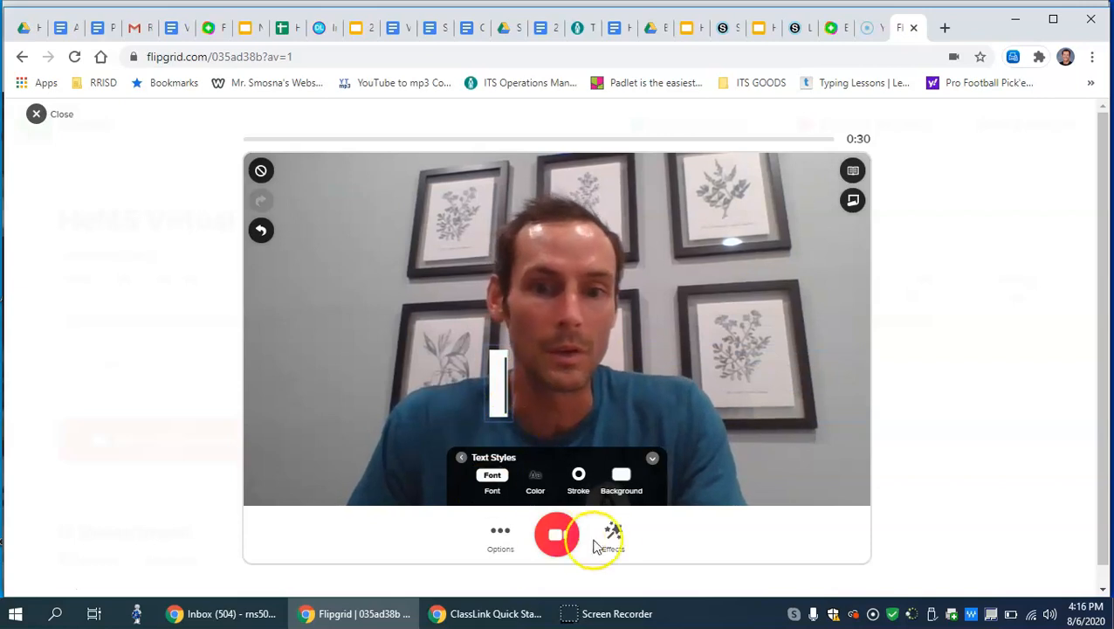
Step: Try the neon frame, then apply the ocean frame with coral and fish
click(613, 534)
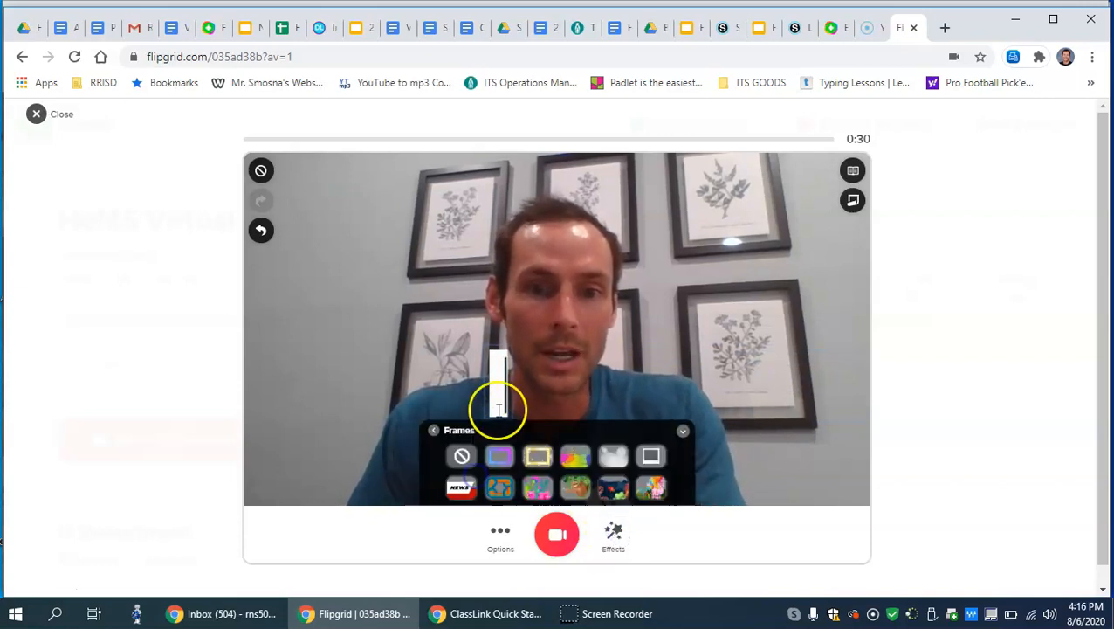
click(500, 454)
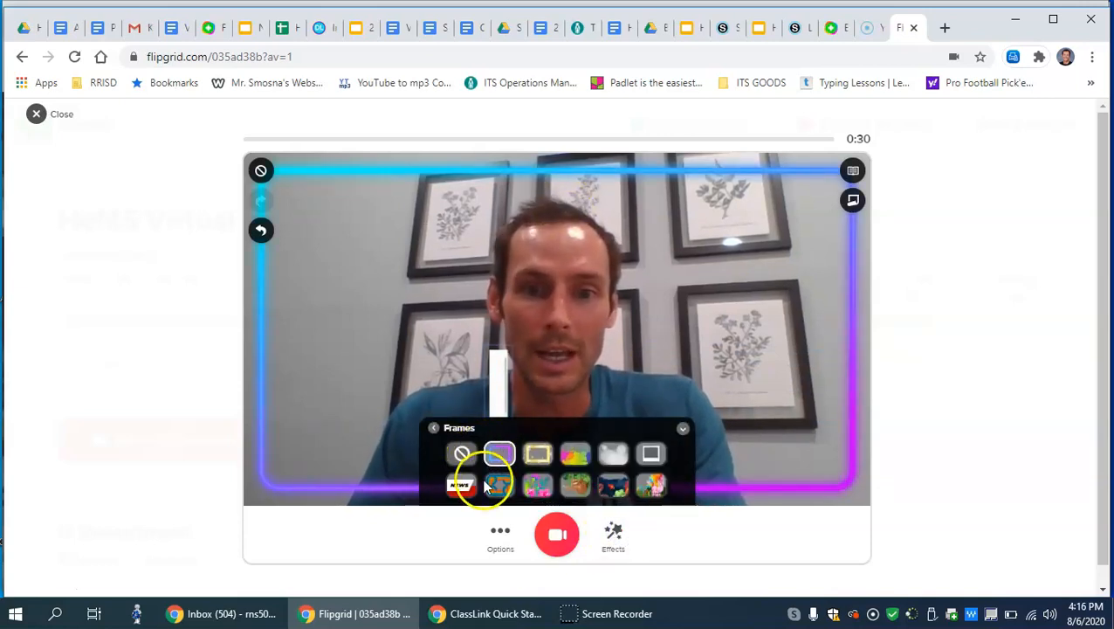
click(613, 486)
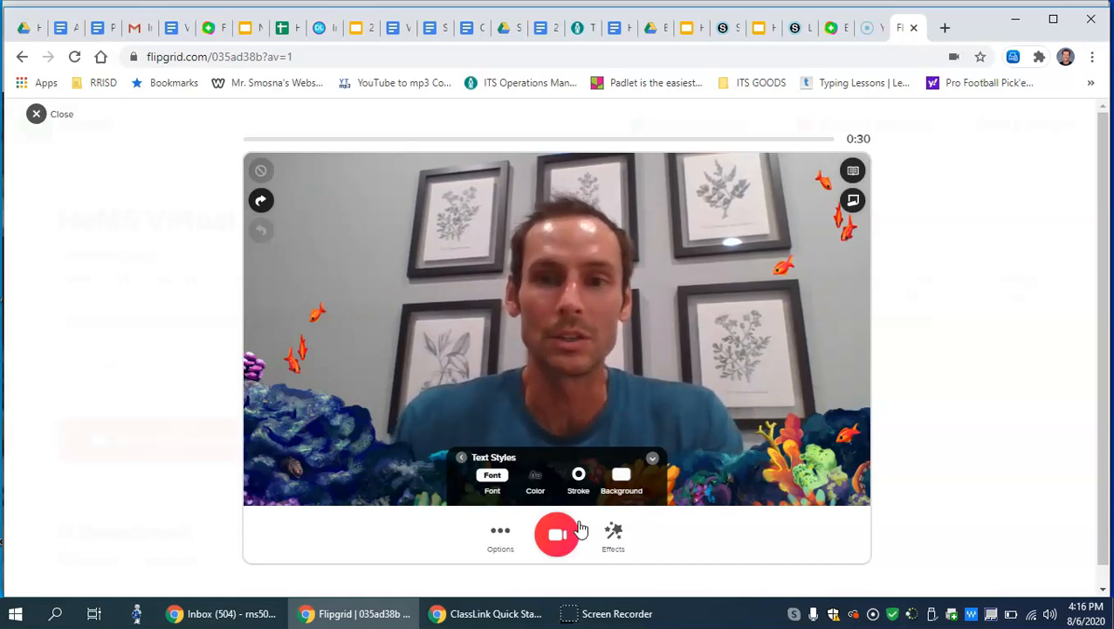
mouse_move(877, 143)
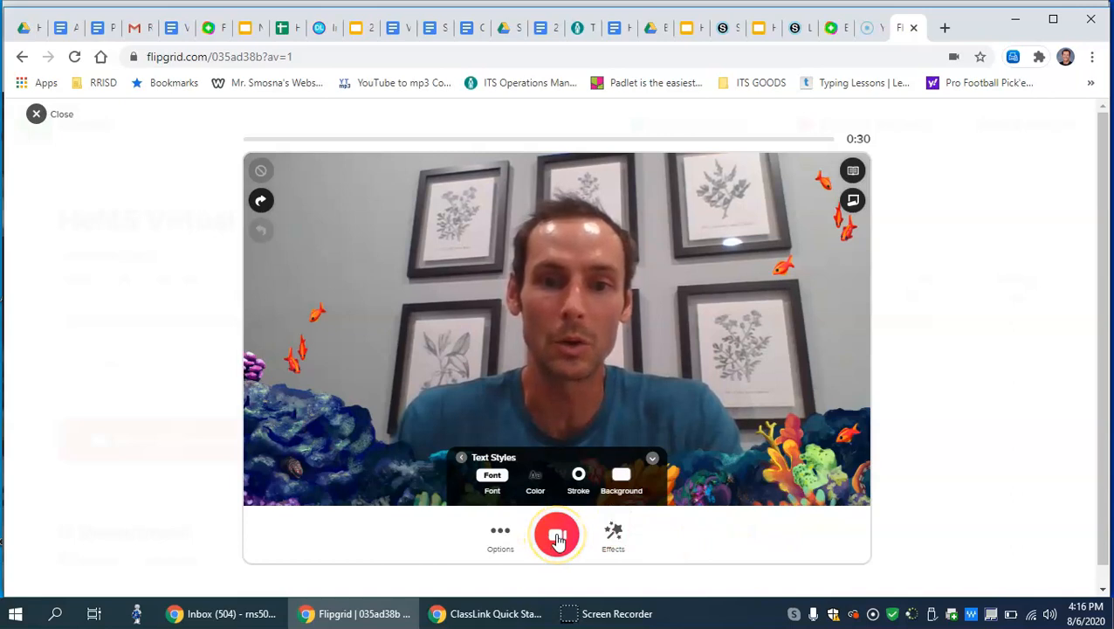
Step: Record a roughly 19-second clip with the ocean frame and stop to review it
click(557, 534)
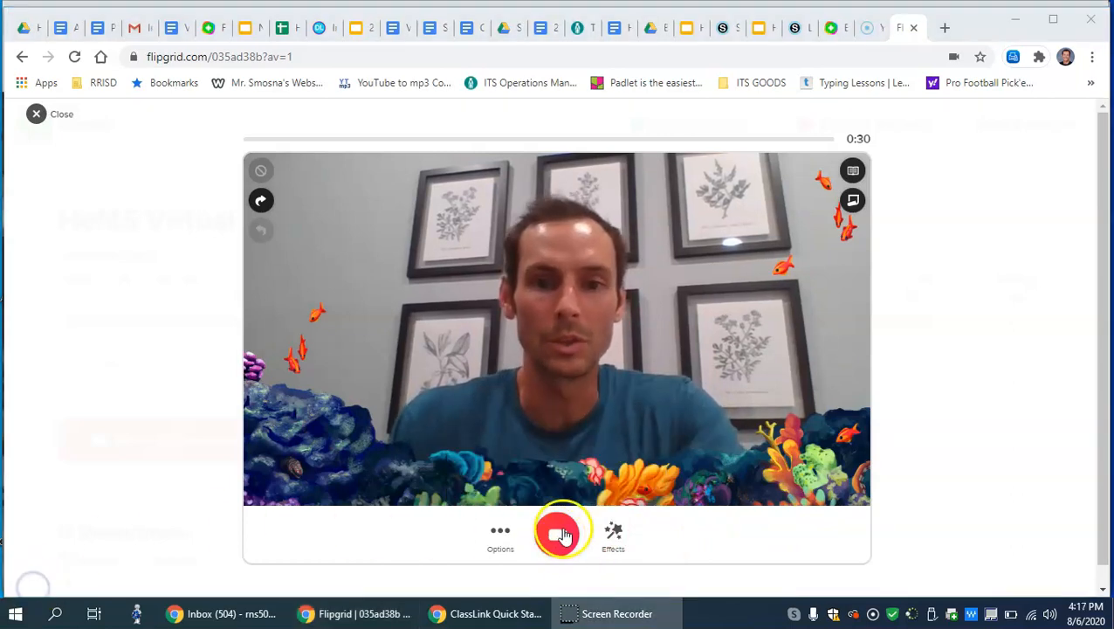
click(558, 534)
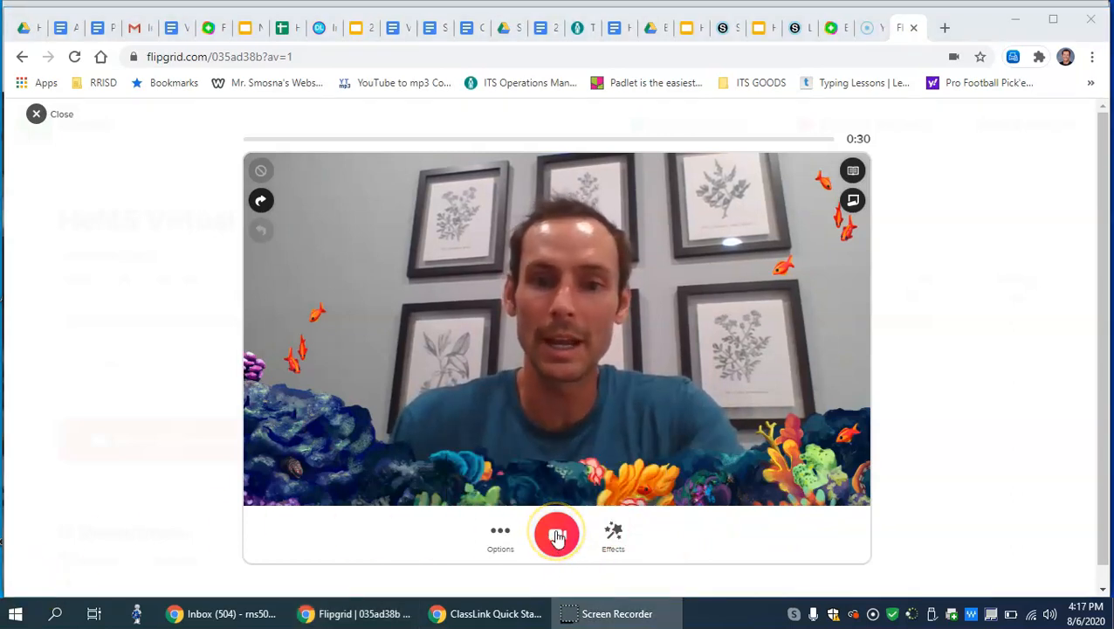
click(557, 534)
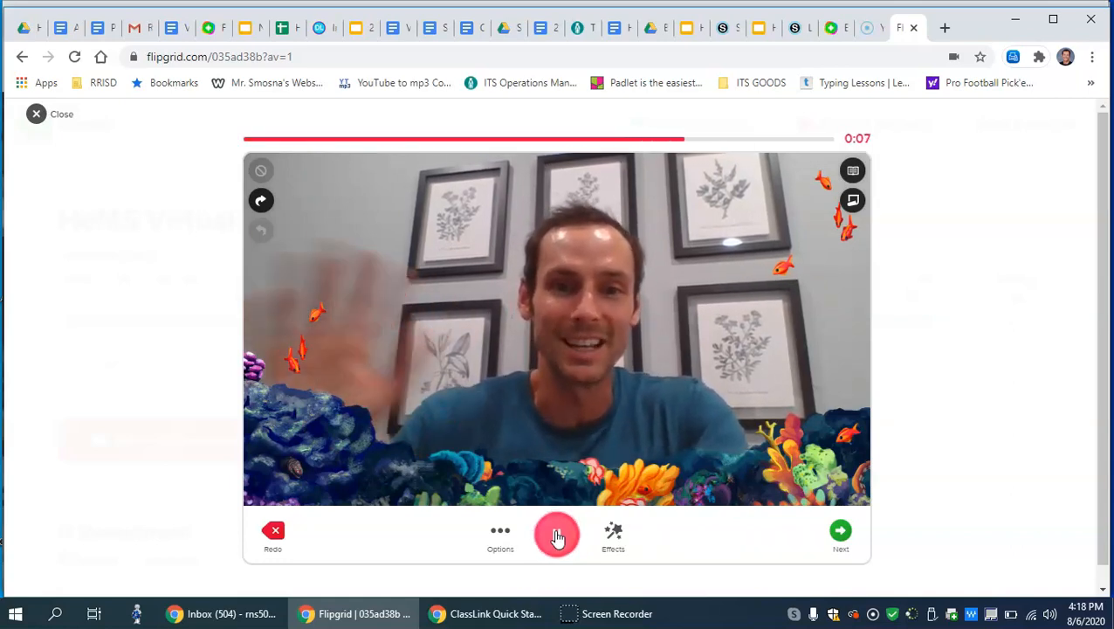
click(557, 533)
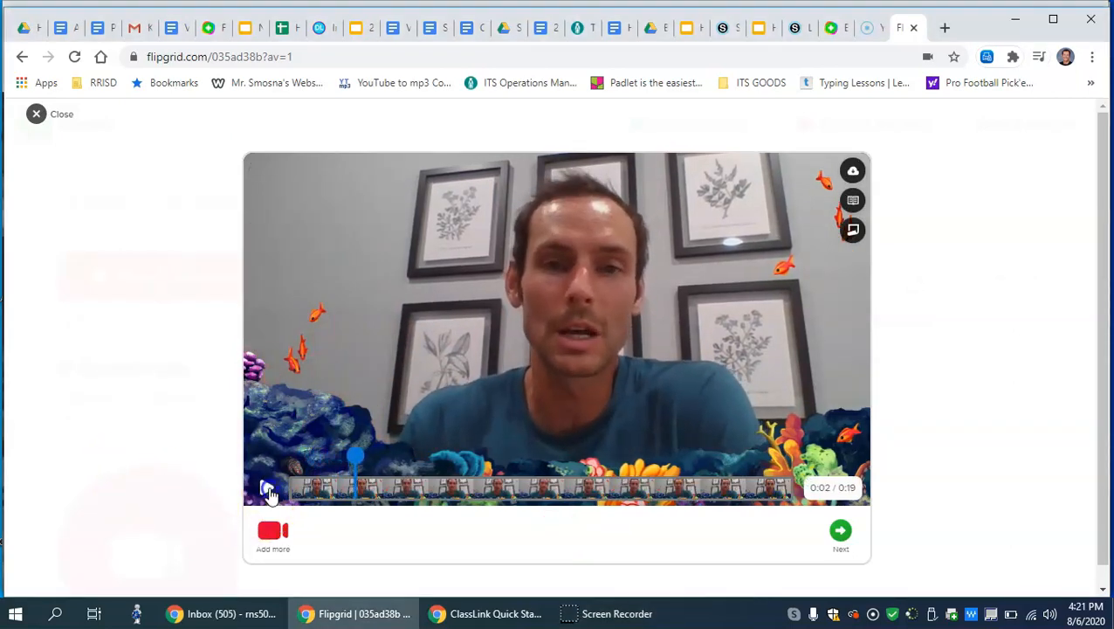
Step: Play back the recorded clip and advance to Step 3 Selfie
click(269, 488)
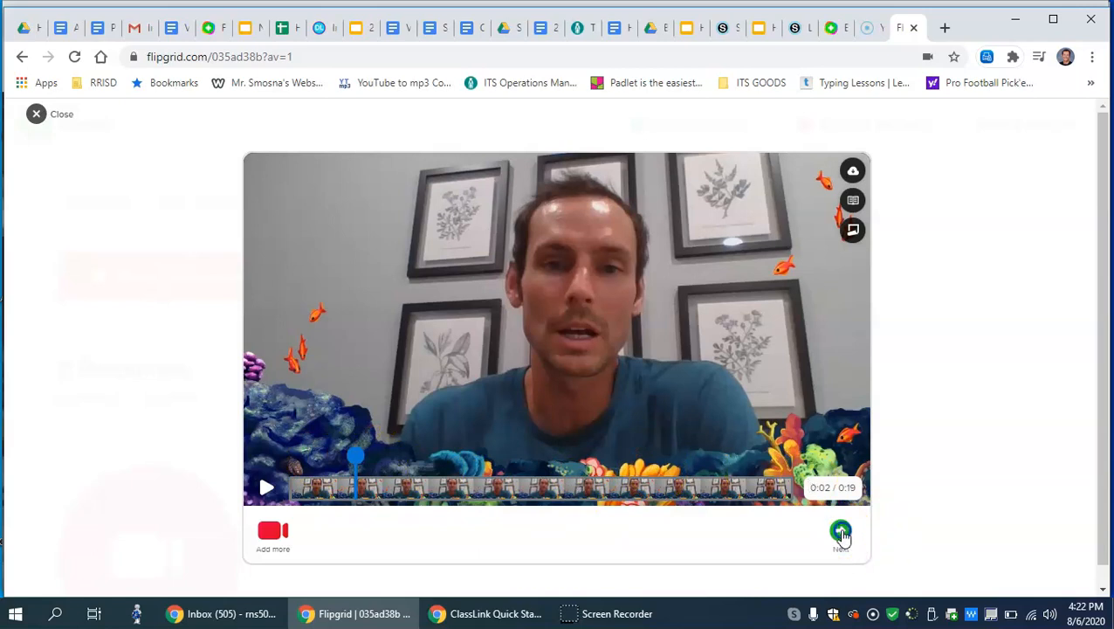
click(842, 532)
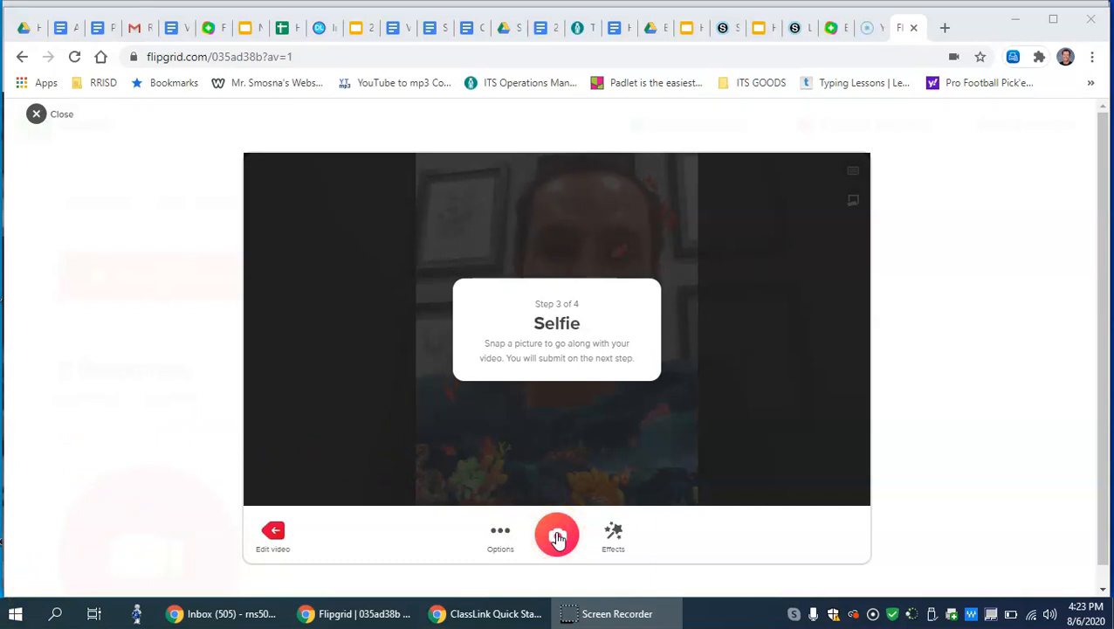
Step: Take a coral-and-fish selfie and advance to Step 4 Submit your video
click(558, 535)
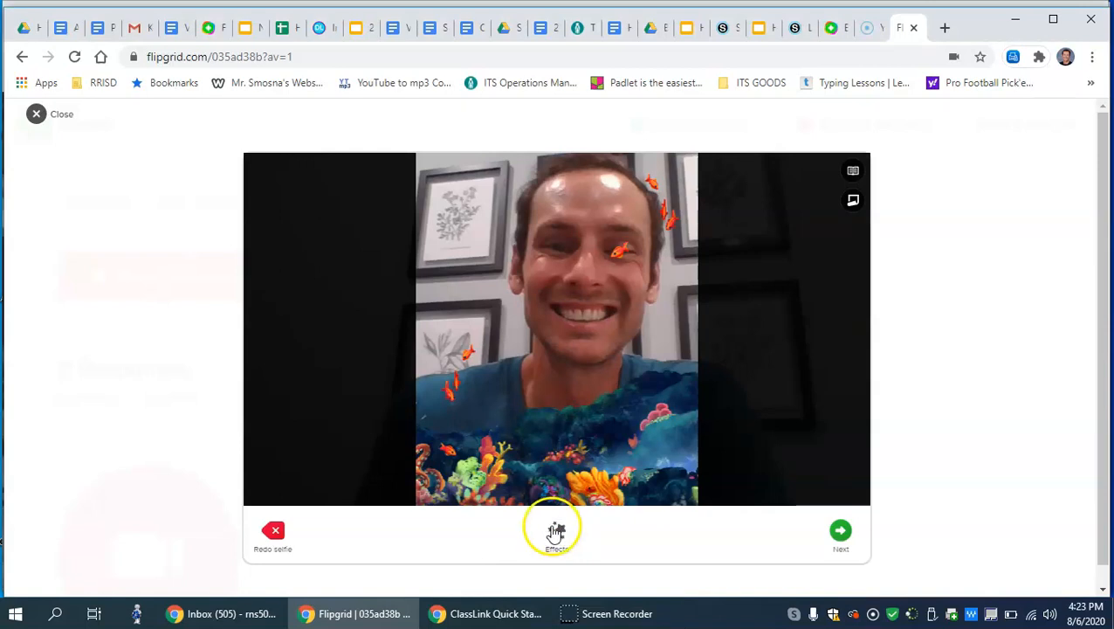
click(555, 531)
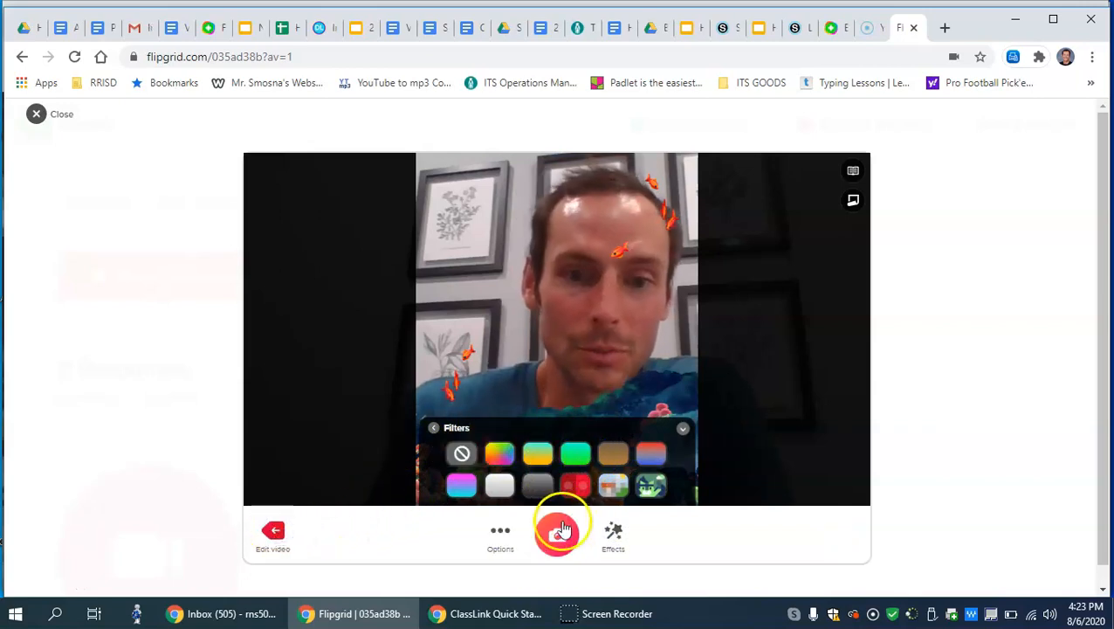
click(559, 531)
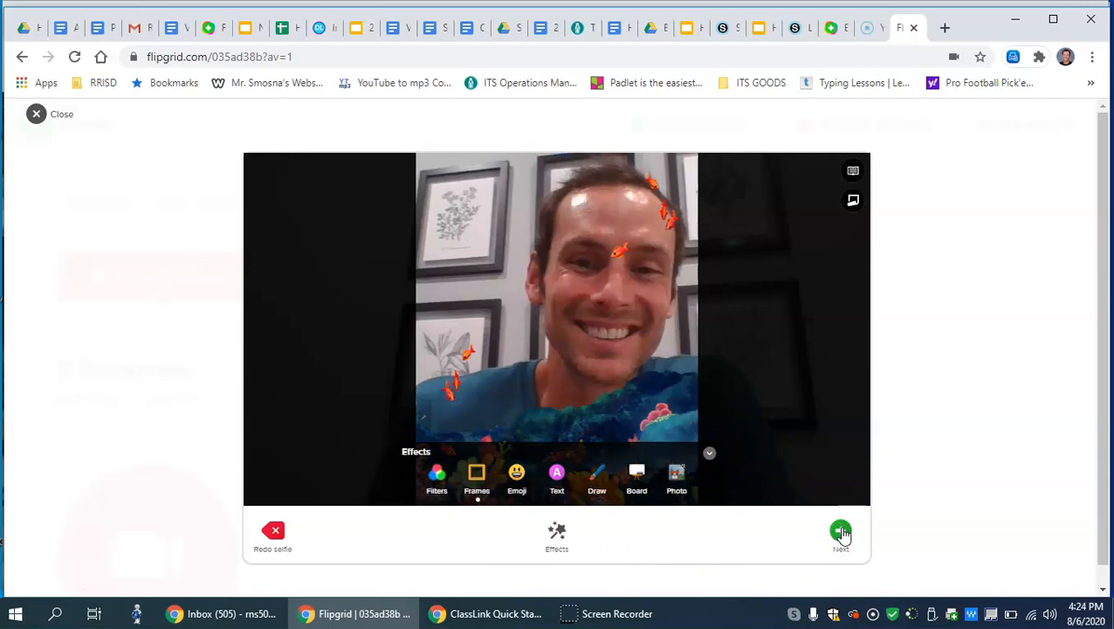
click(840, 533)
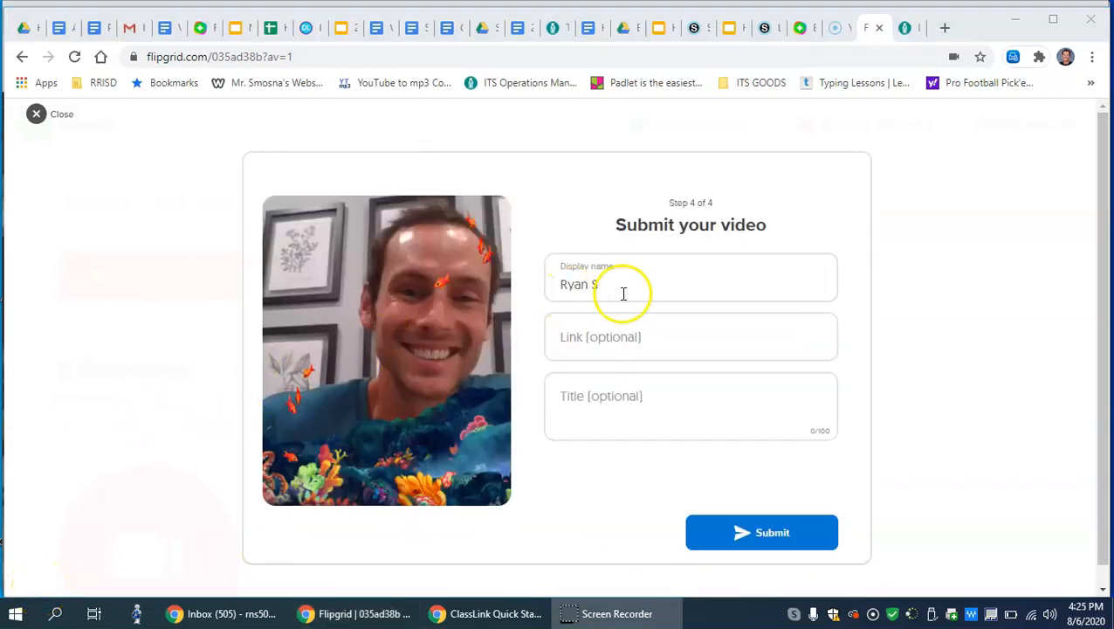
text(mosna)
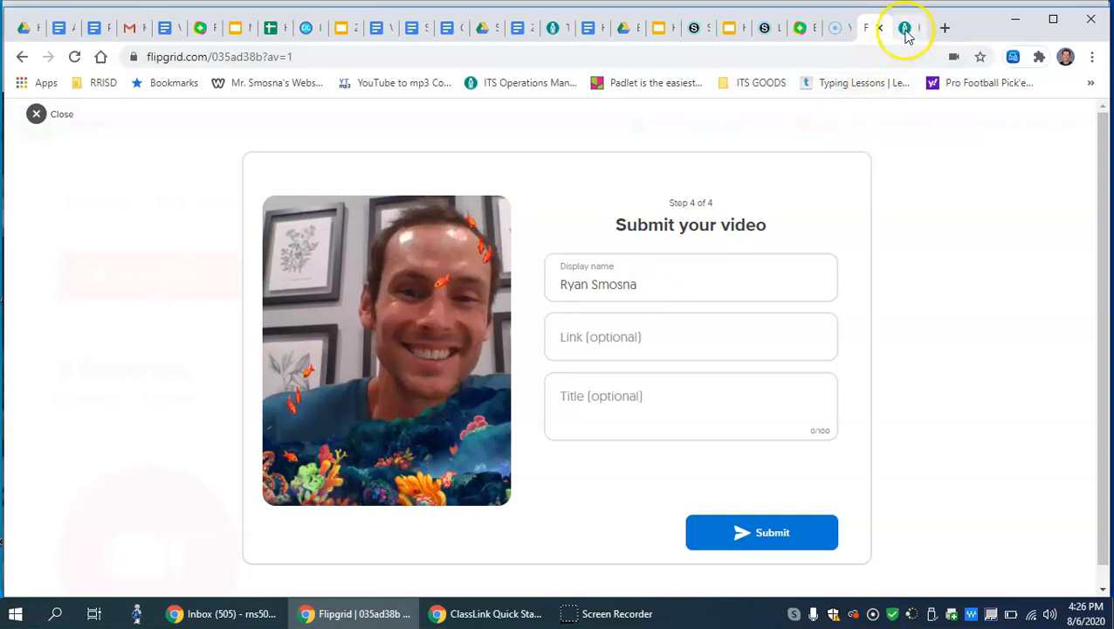
click(690, 336)
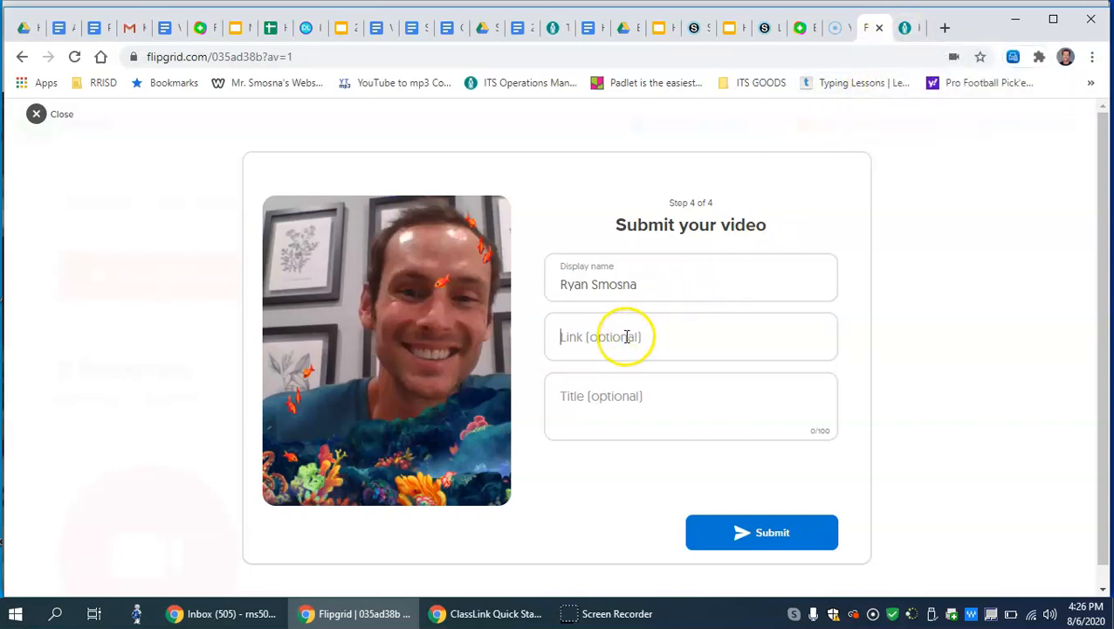
text(https://hernandez.roundrockisd.org/)
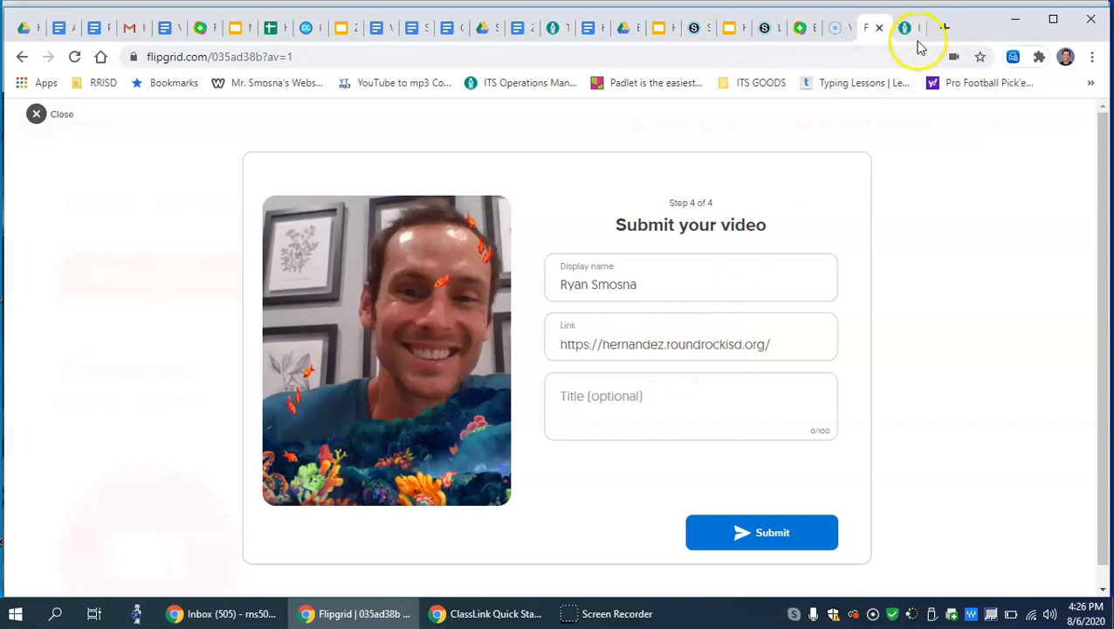
Step: Add the title Instructional Technology Specialist and submit the video
click(871, 28)
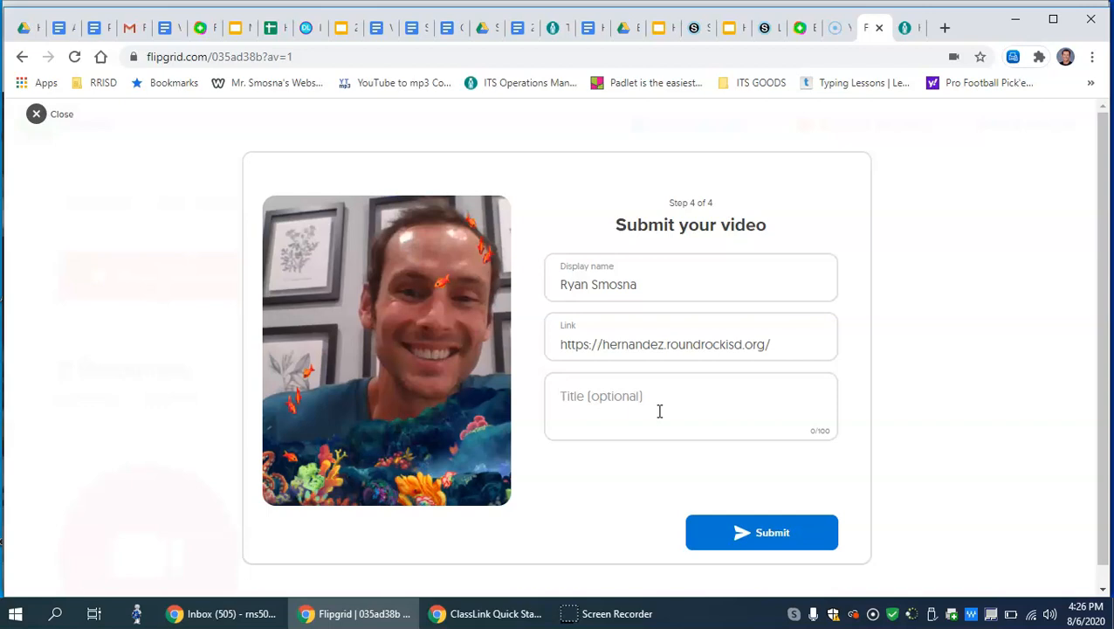
text(Instructional Technology Specialist)
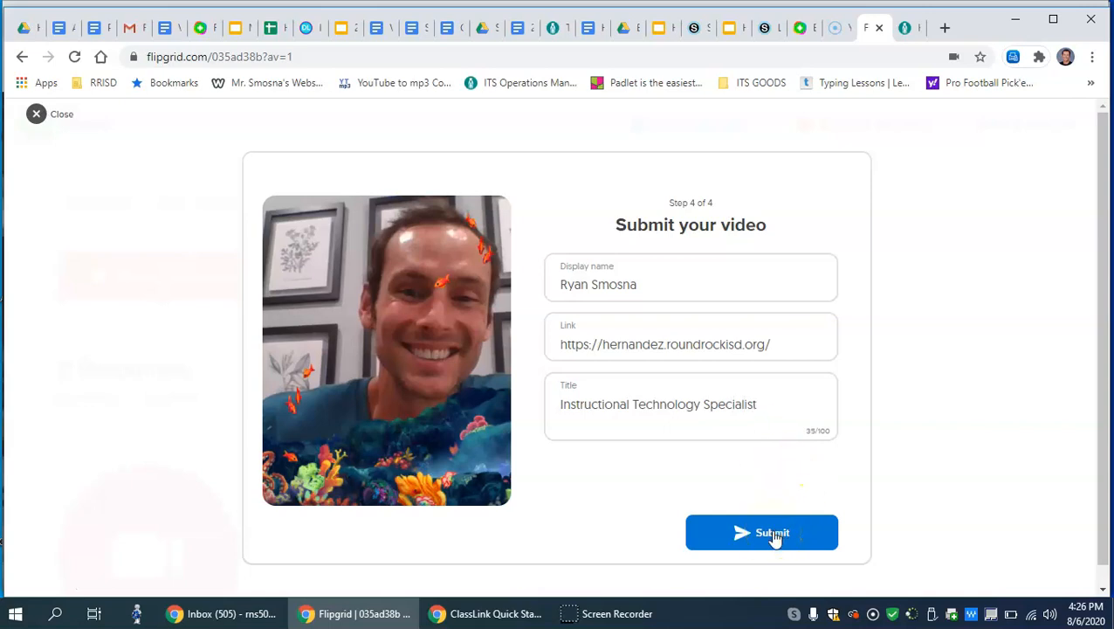
click(761, 533)
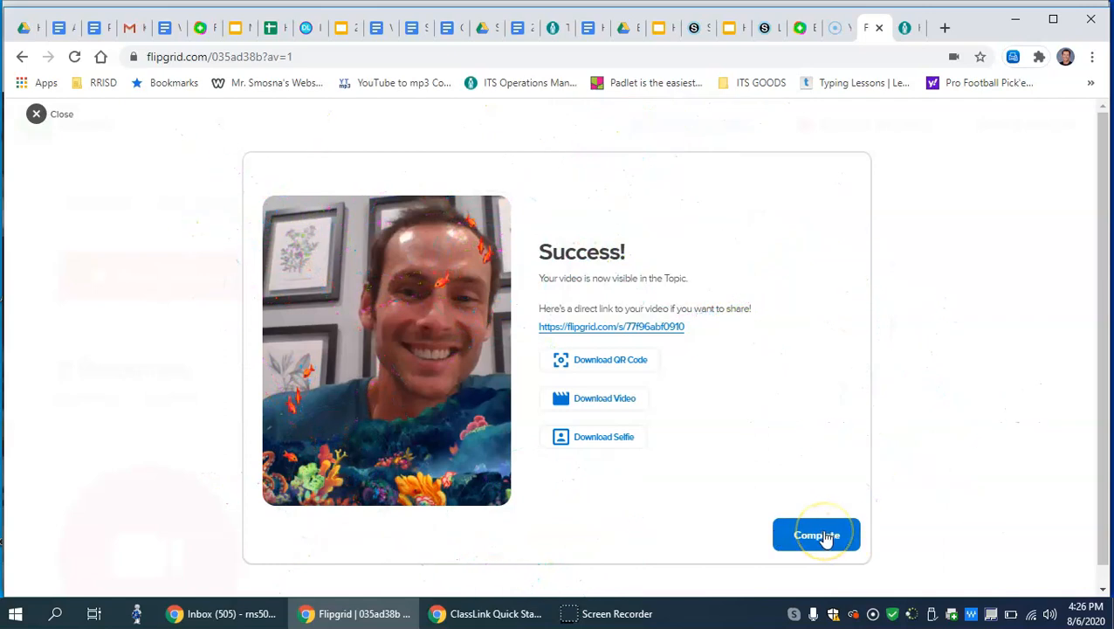
mouse_move(677, 426)
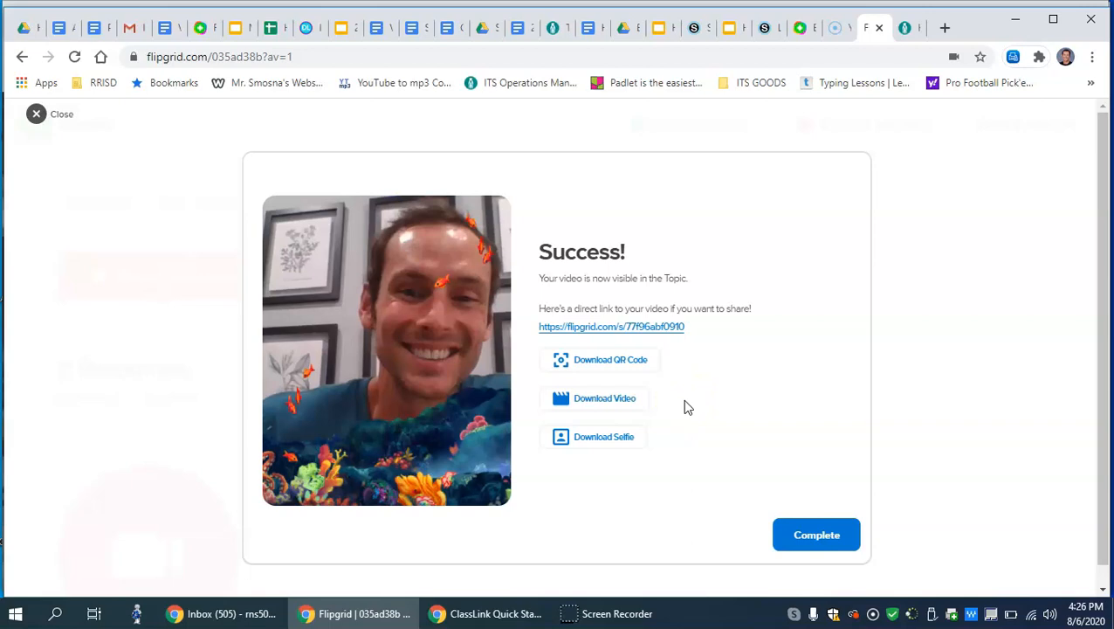
mouse_move(725, 446)
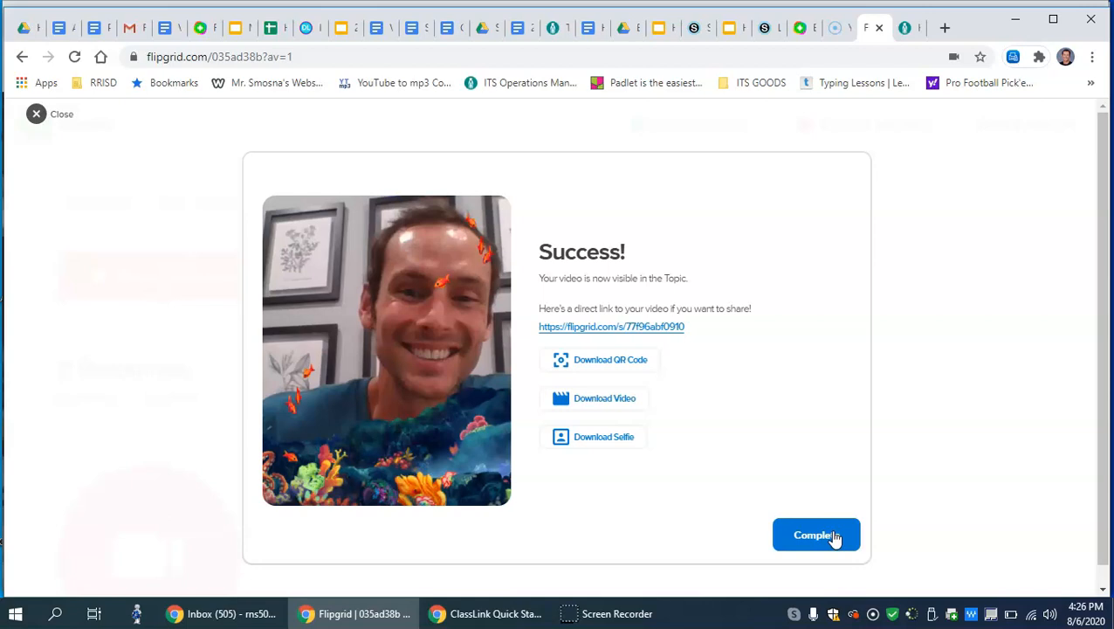
Step: Complete the Success screen to return to the topic page
click(817, 535)
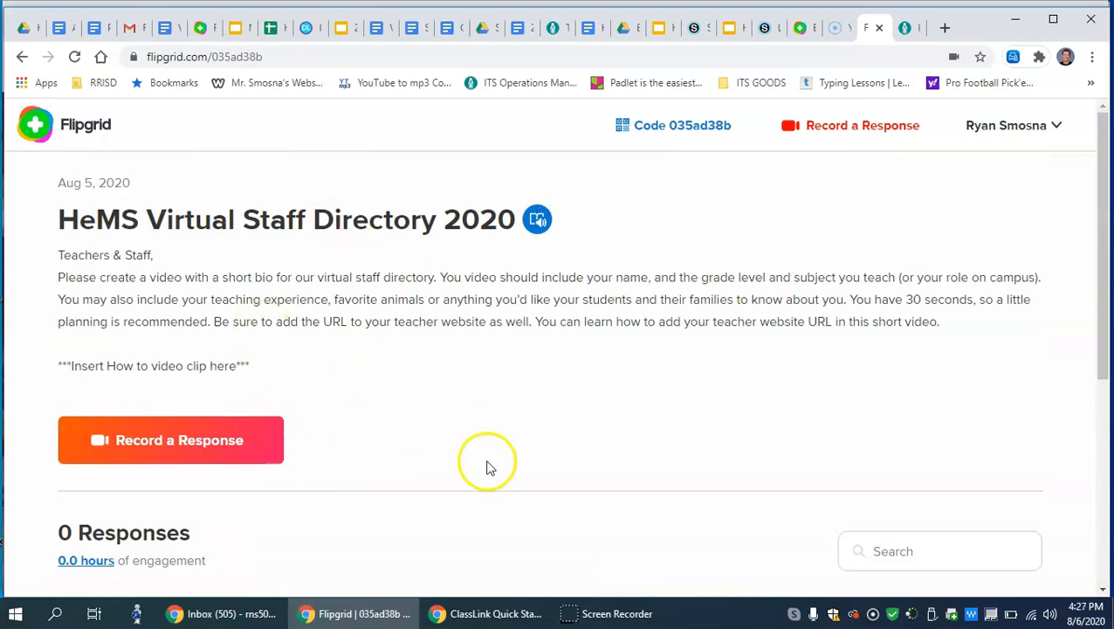
Step: Reload the topic and rejoin with Google so it shows 1 Response
click(74, 56)
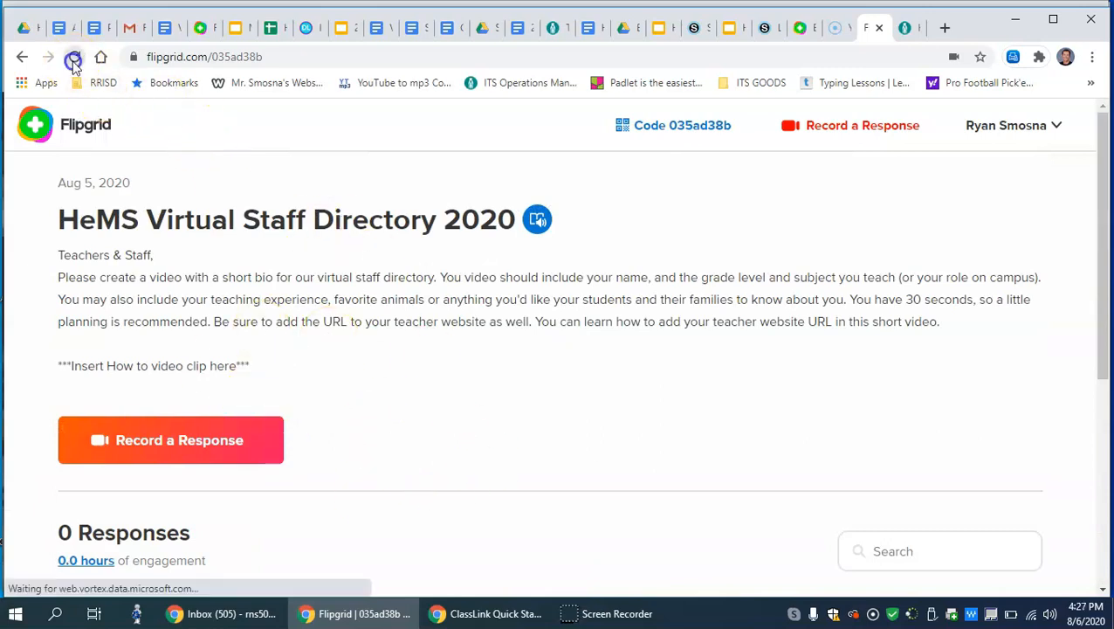
click(74, 56)
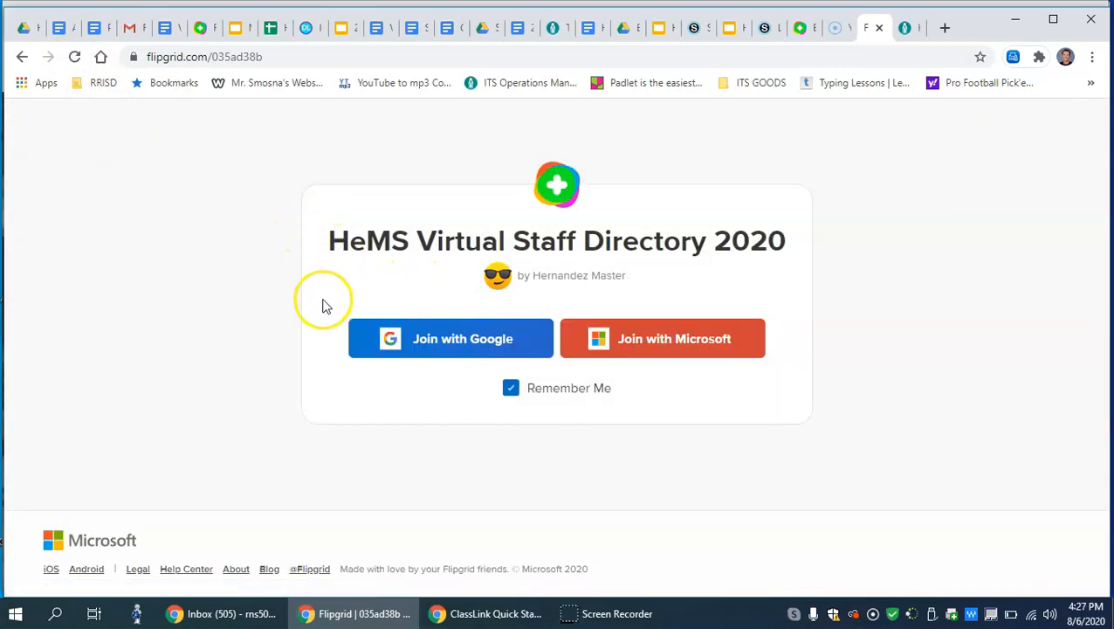
click(510, 388)
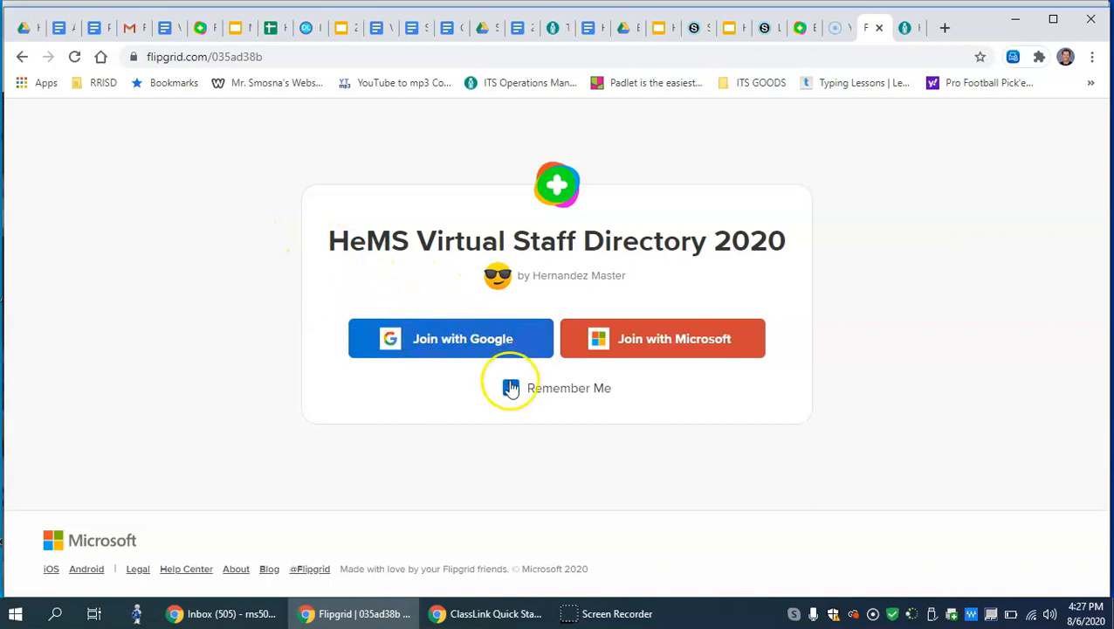
click(450, 339)
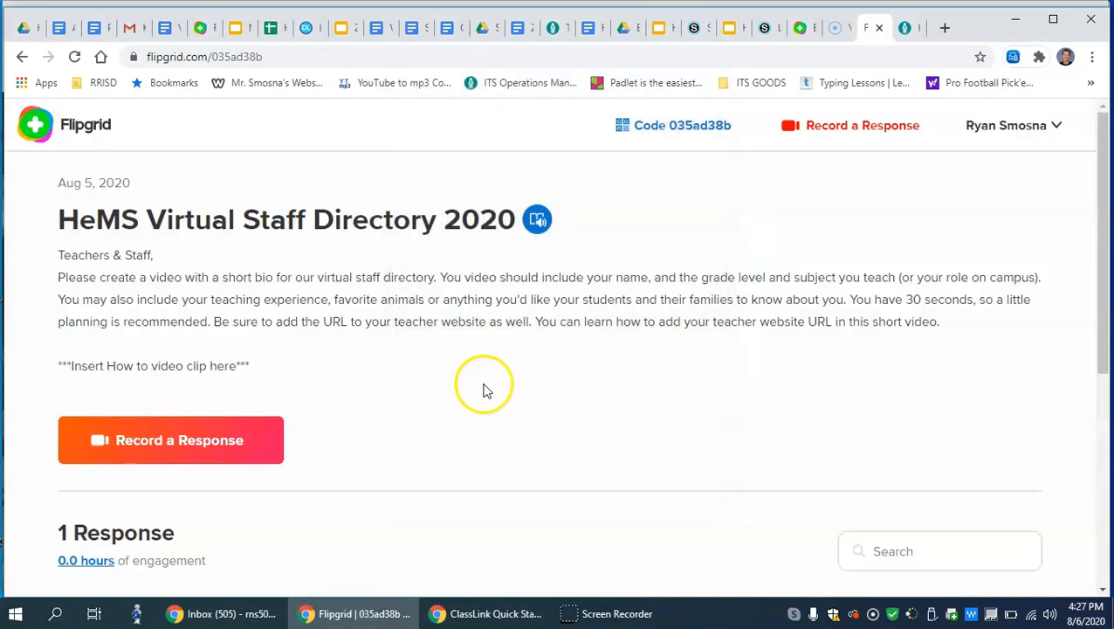
scroll(down, 3)
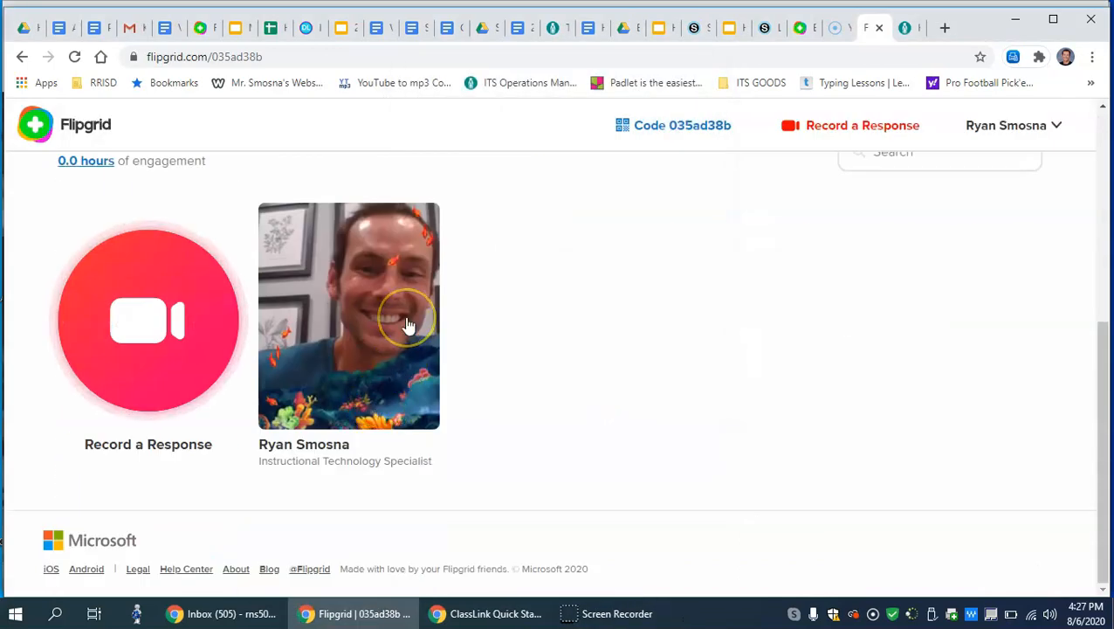
mouse_move(567, 375)
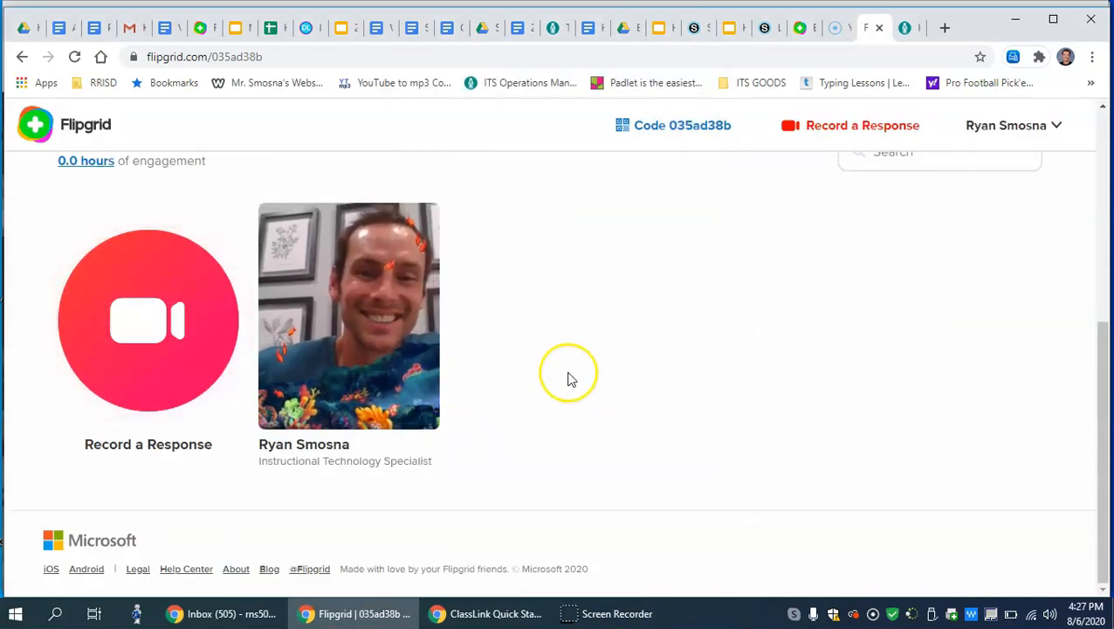
mouse_move(545, 340)
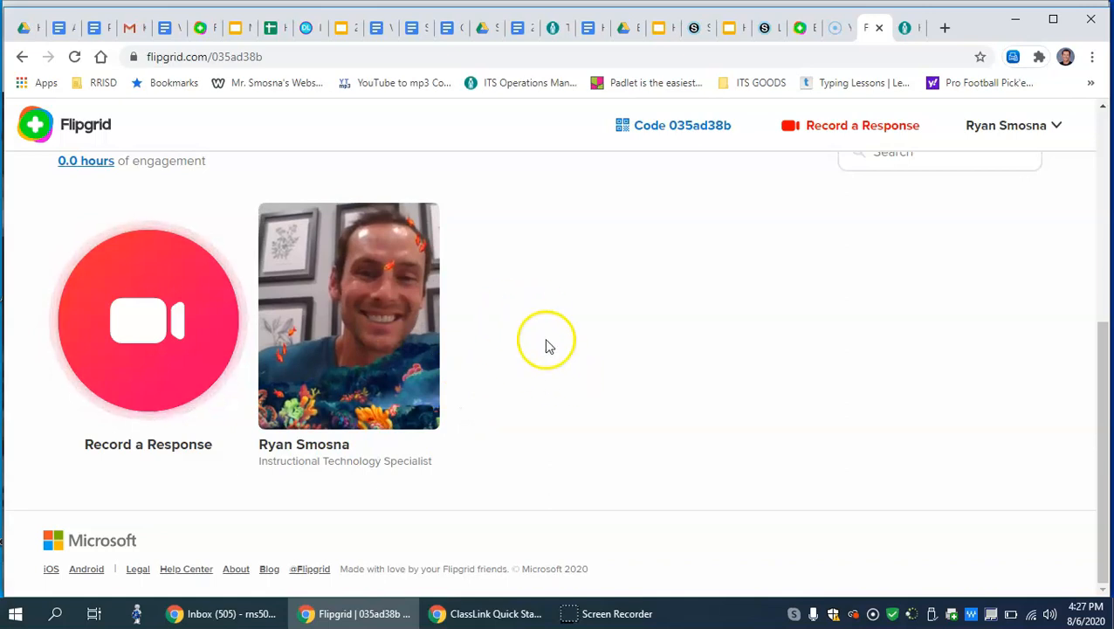
mouse_move(91, 568)
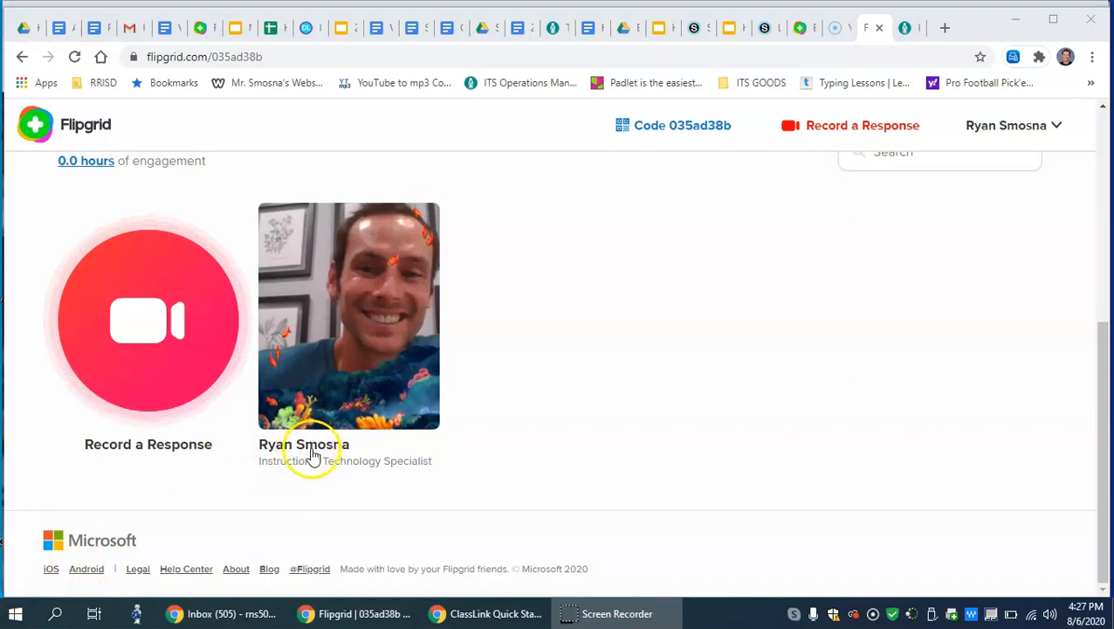
mouse_move(400, 469)
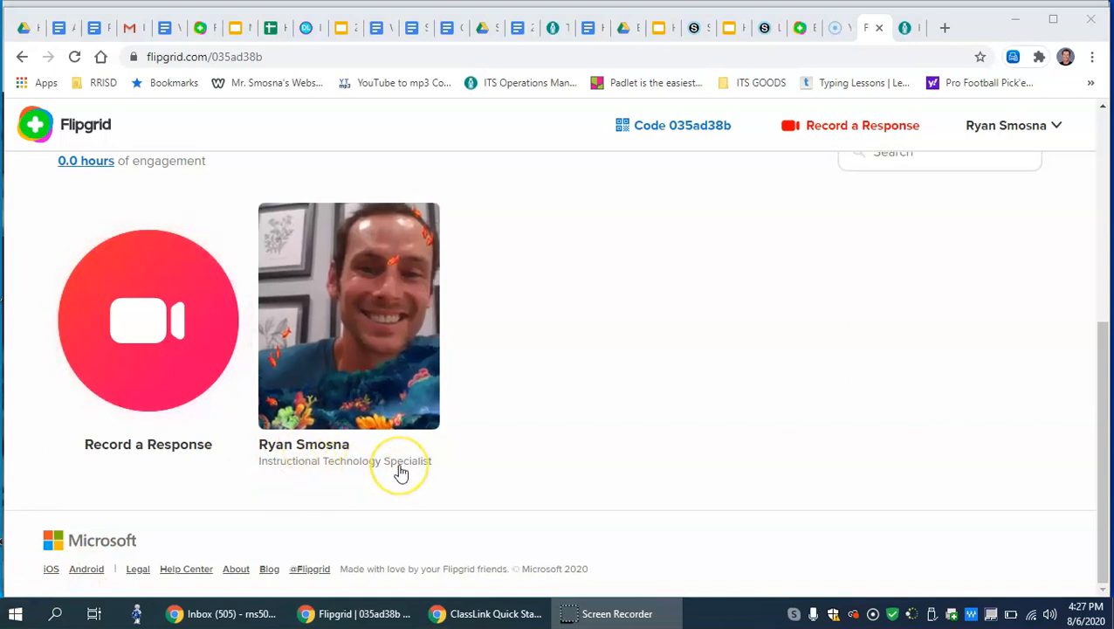
mouse_move(585, 393)
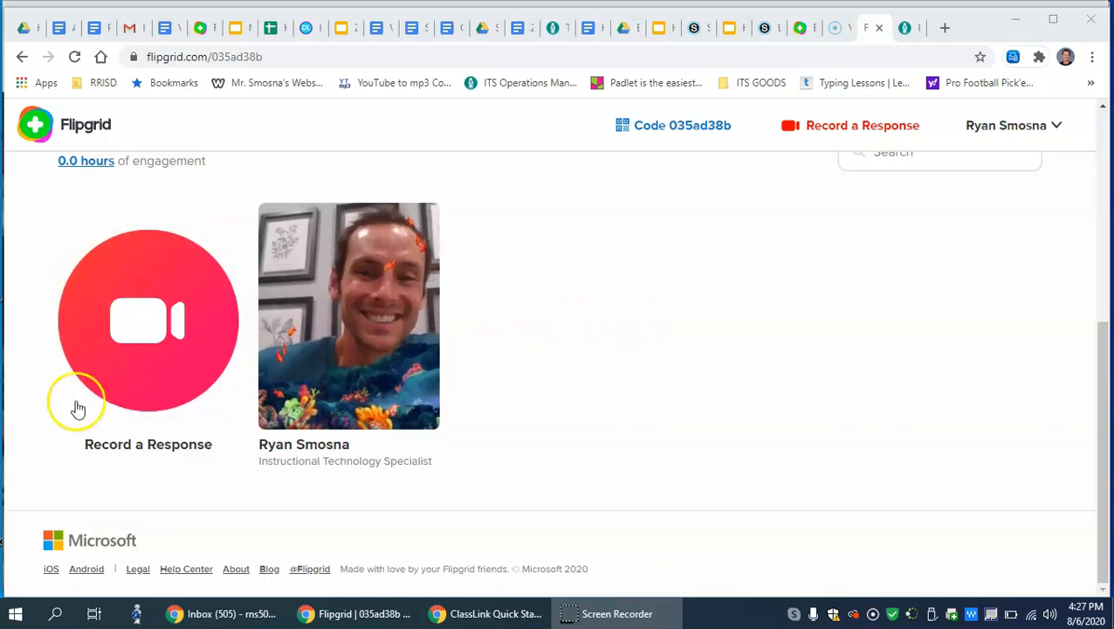
mouse_move(28, 454)
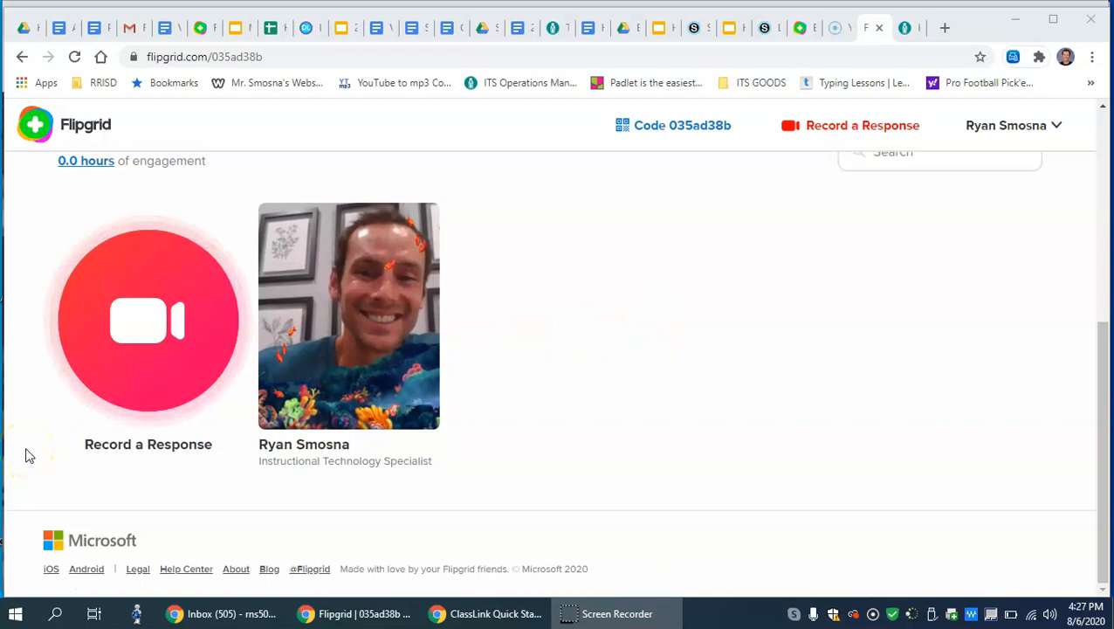